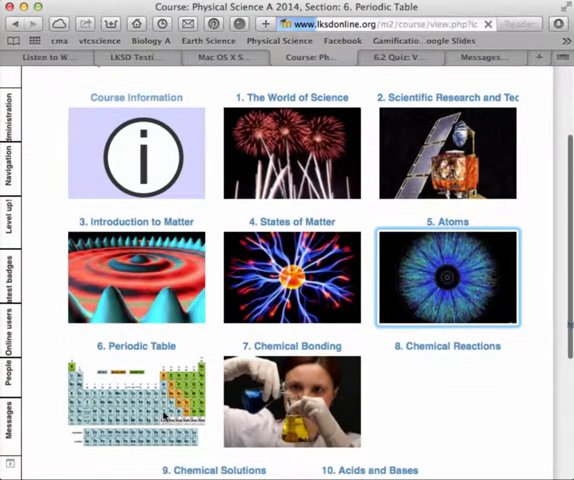
Navigate from the Periodic Table section to the 6.2 Quiz: Valence Electrons and show its administration options
click(136, 398)
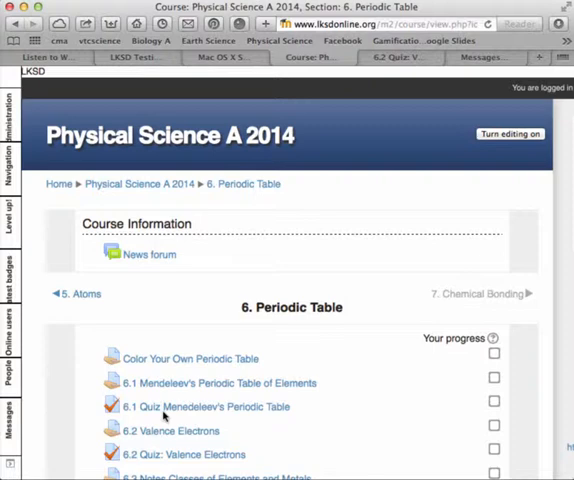
scroll(down, 3)
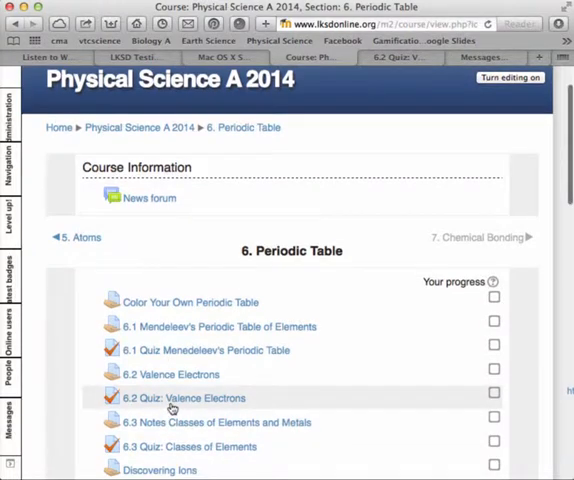
click(188, 396)
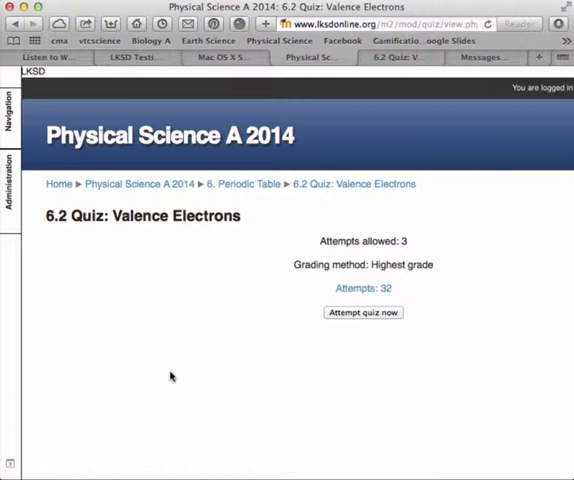
click(12, 200)
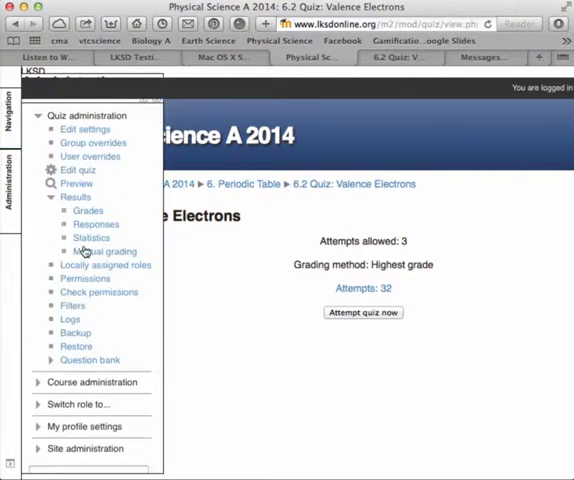
Go to the quiz's manual grading for question 9, Draw the dot diagram for Carbon
click(104, 252)
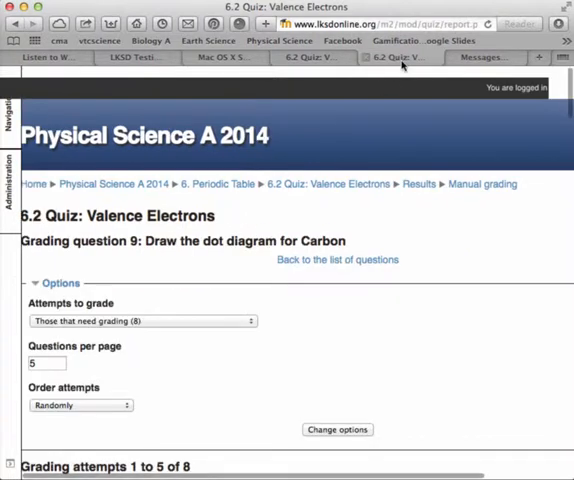
mouse_move(406, 298)
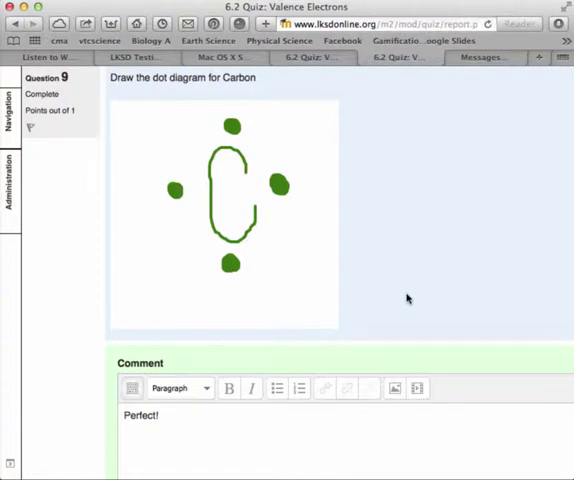
scroll(down, 3)
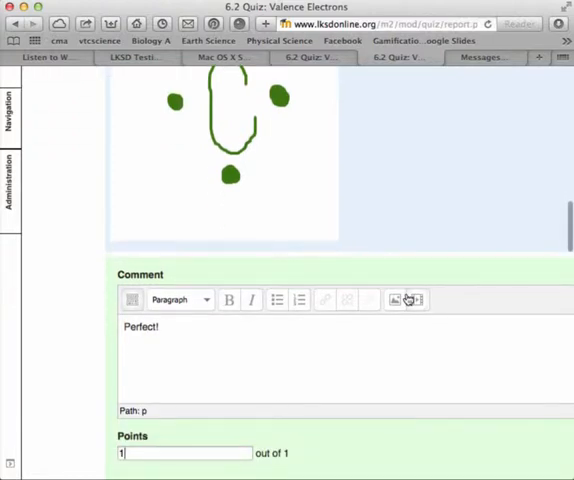
scroll(down, 3)
text(0)
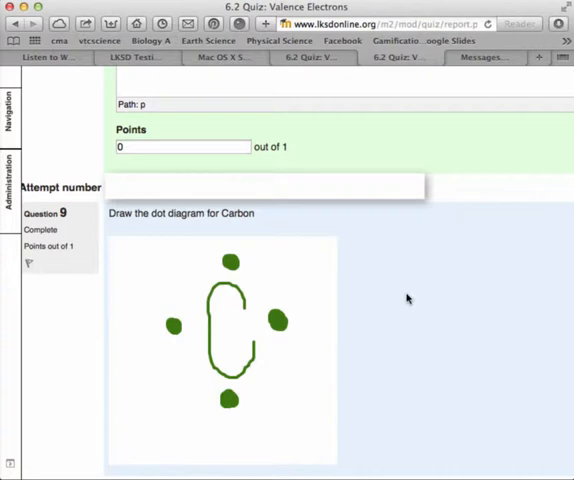
scroll(down, 3)
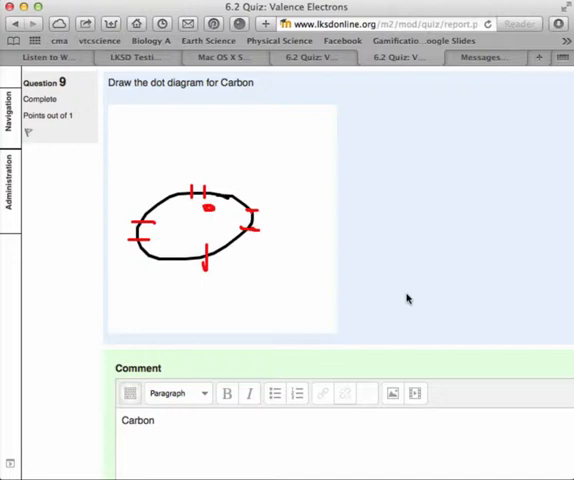
scroll(down, 3)
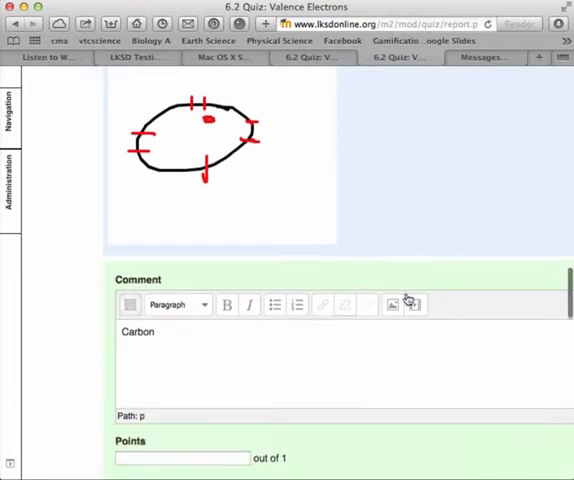
mouse_move(412, 304)
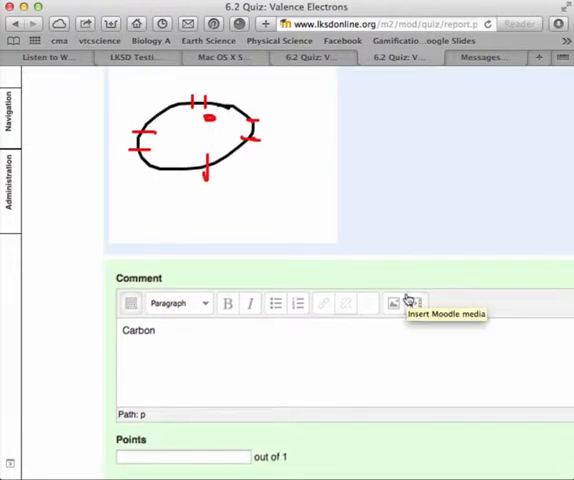
scroll(up, 3)
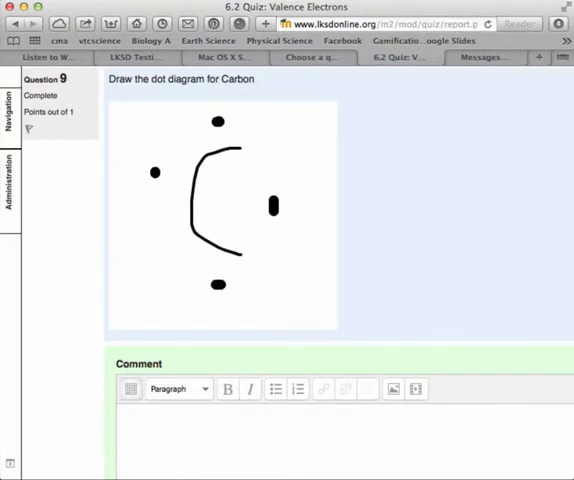
mouse_move(398, 364)
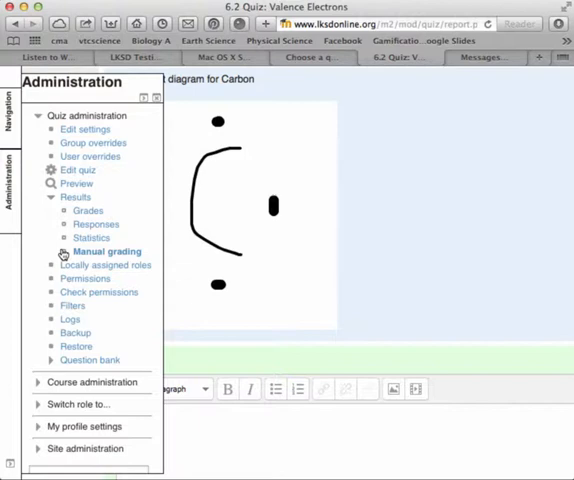
mouse_move(84, 358)
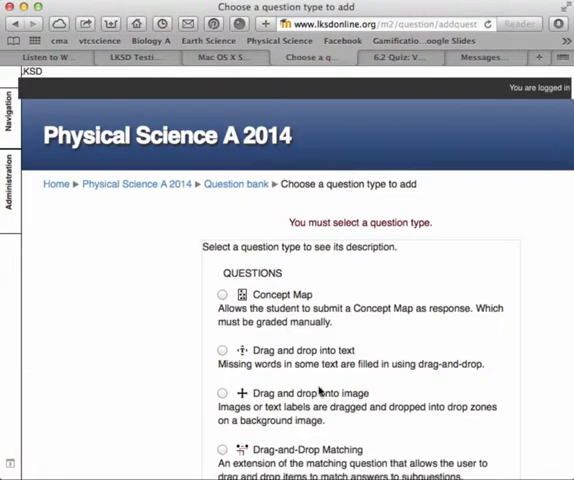
Select PoodLL Recording as the type for the new question
scroll(down, 3)
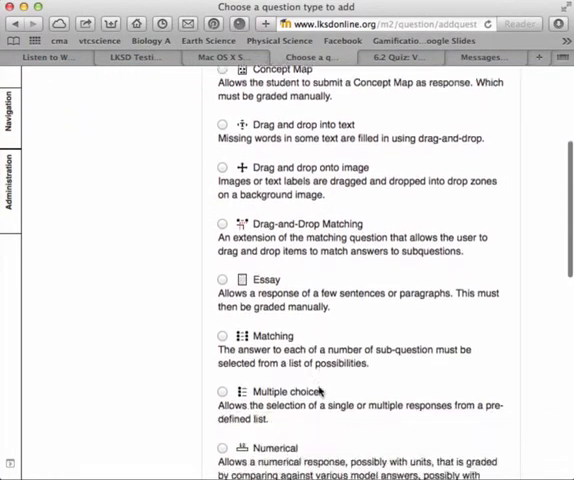
scroll(up, 3)
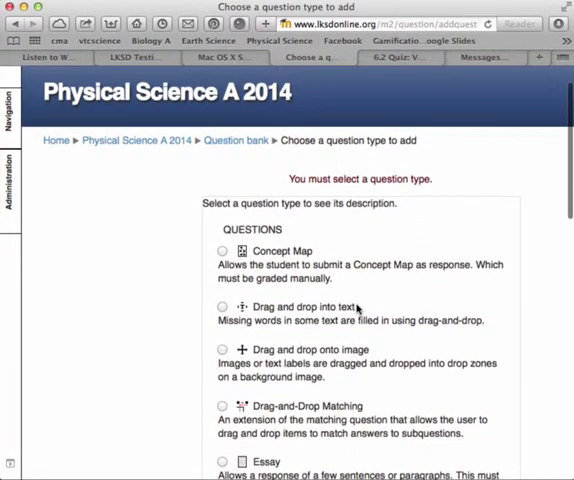
scroll(down, 3)
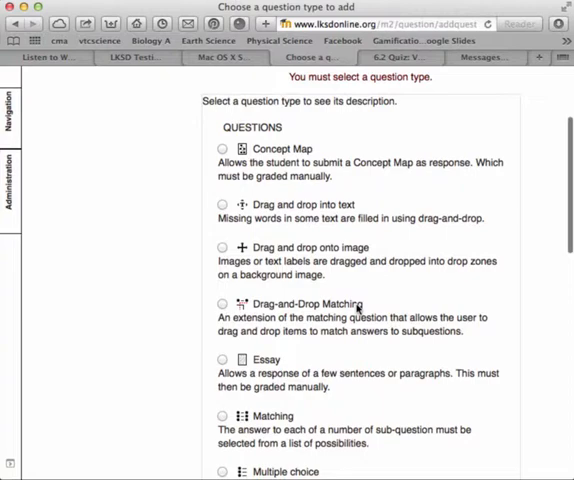
scroll(down, 3)
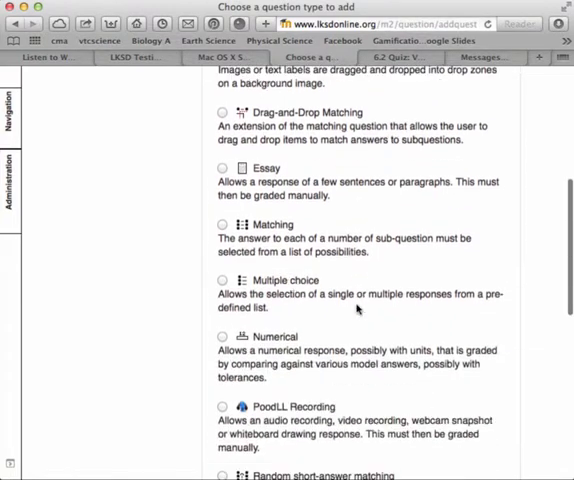
scroll(down, 3)
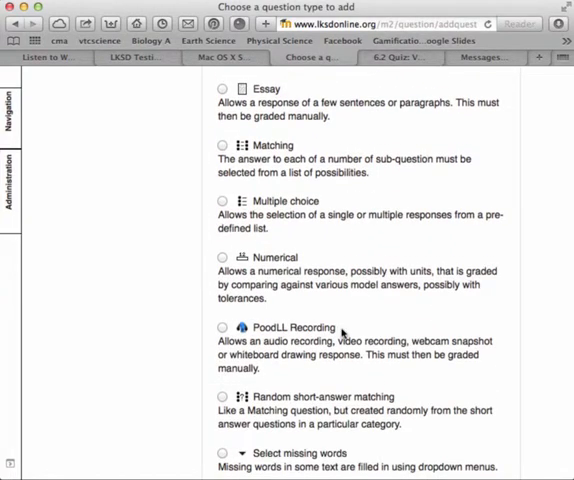
click(220, 328)
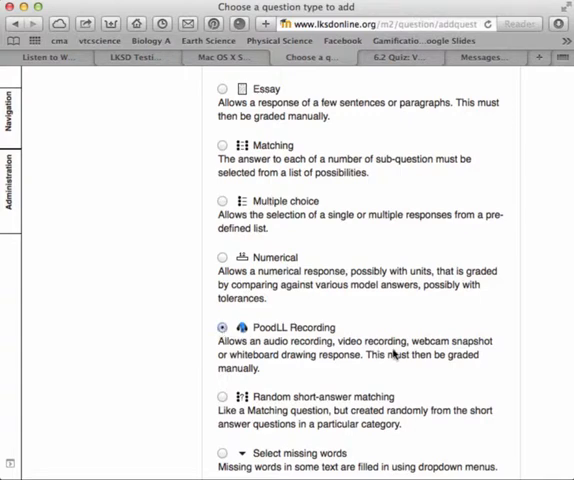
Add the PoodLL question so its 'Adding a PoodLL recording question' form appears
scroll(down, 3)
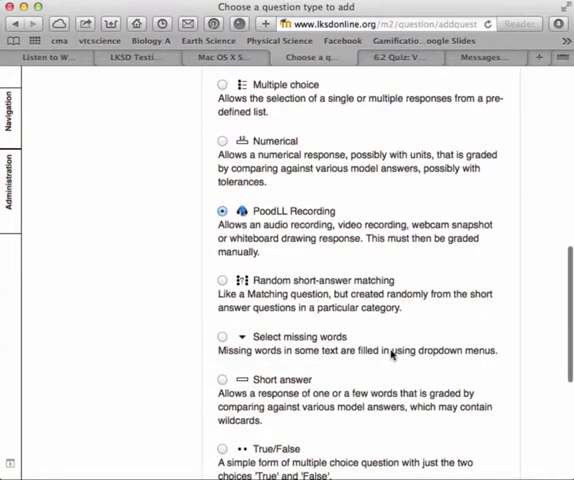
scroll(down, 3)
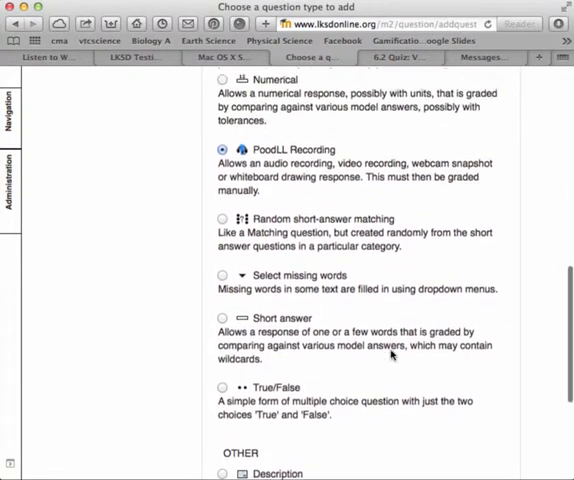
scroll(down, 3)
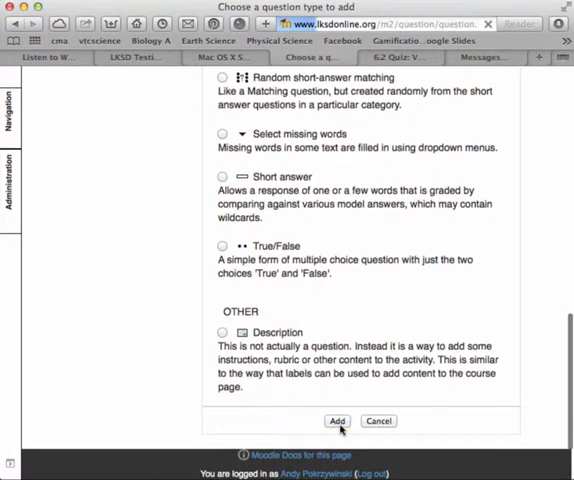
click(338, 420)
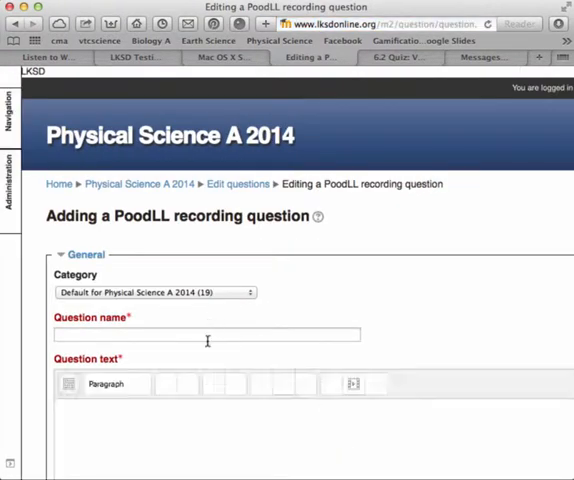
Enter 'drawing' as both the question name and the question text
text(draw)
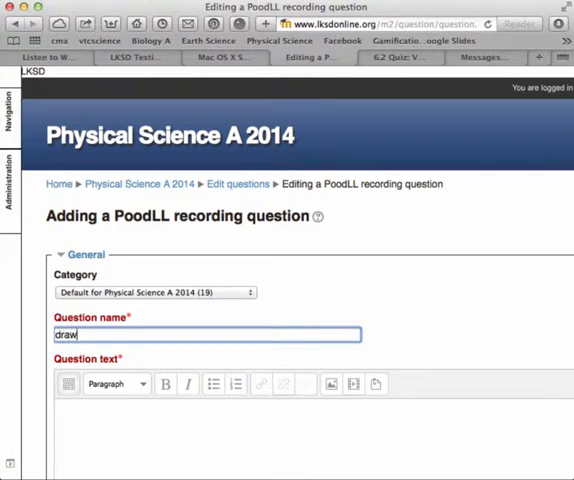
text(ing)
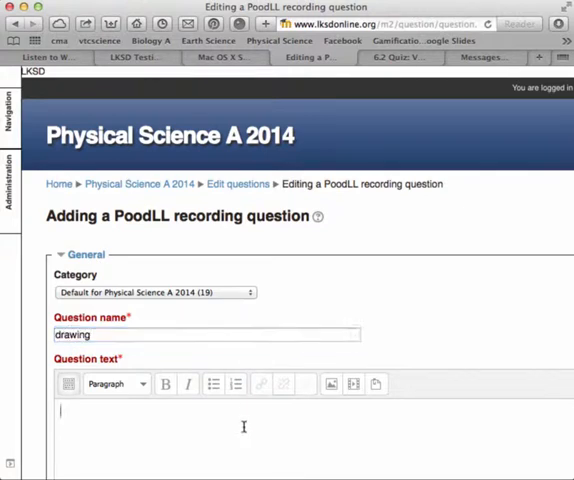
text(dra)
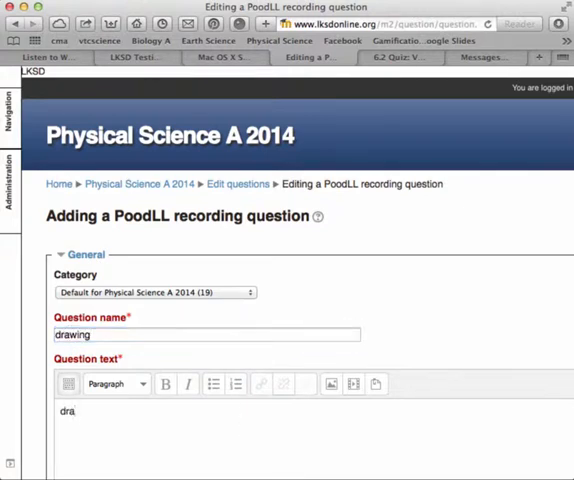
text(wimg)
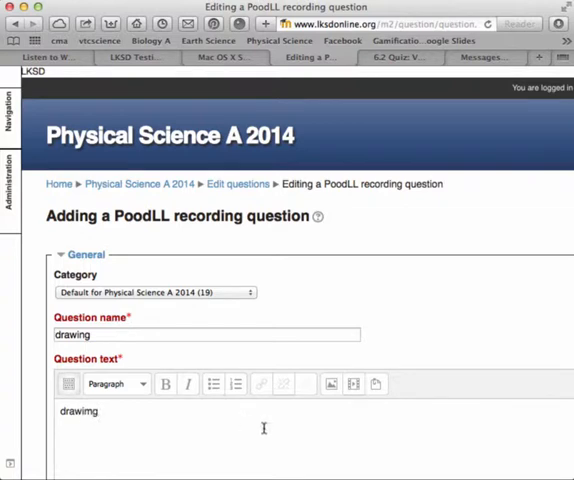
Set the response format to Picture response and save the question to the bank
scroll(down, 3)
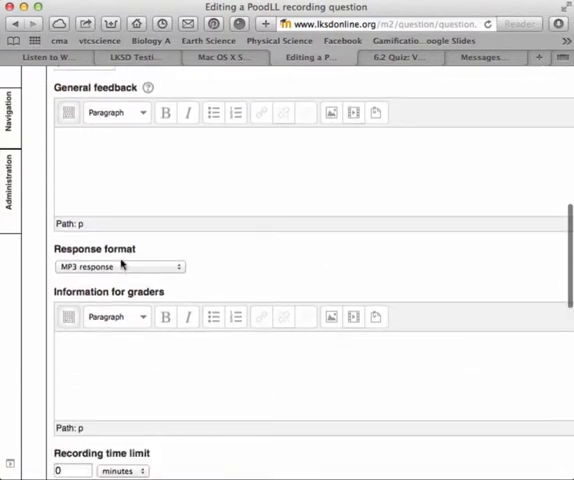
click(116, 266)
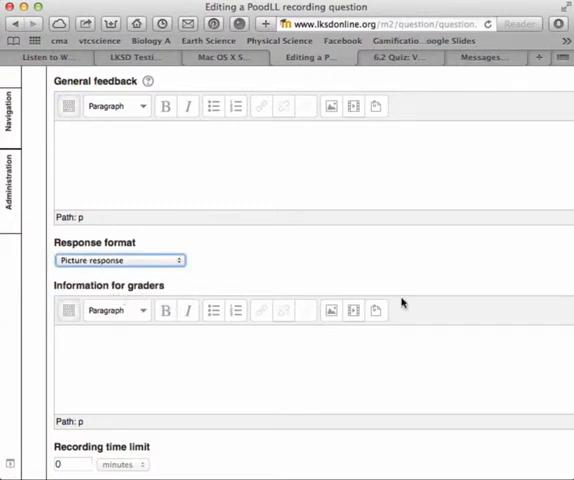
scroll(down, 3)
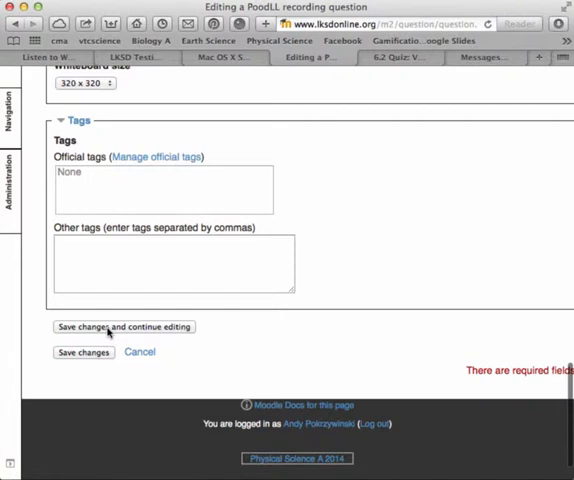
click(84, 352)
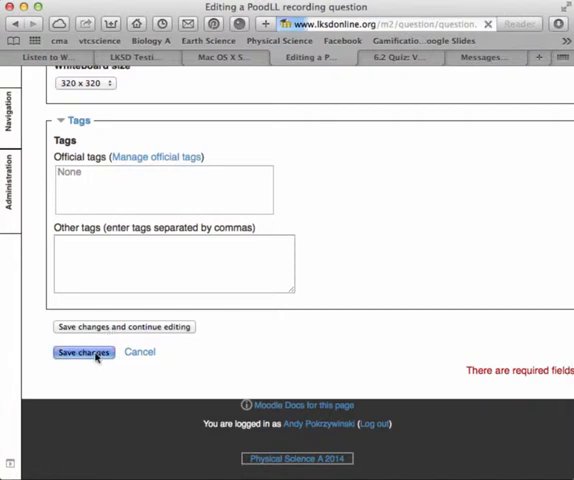
click(84, 352)
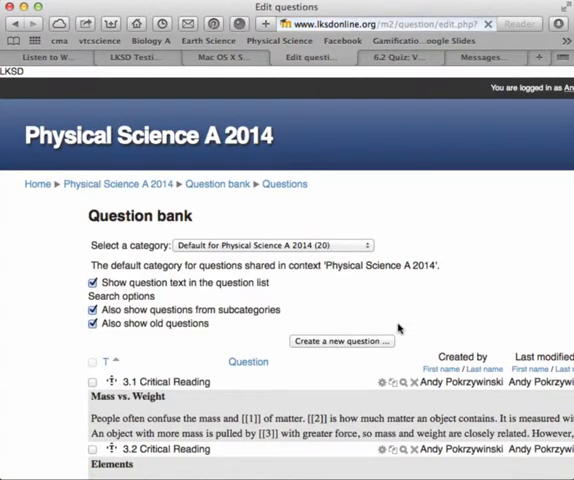
Locate 'Draw a carbon atom' in the question bank and preview its blank drawing canvas
scroll(down, 3)
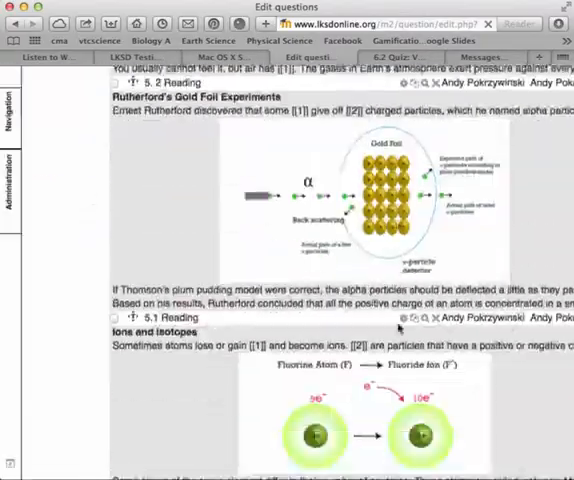
scroll(up, 3)
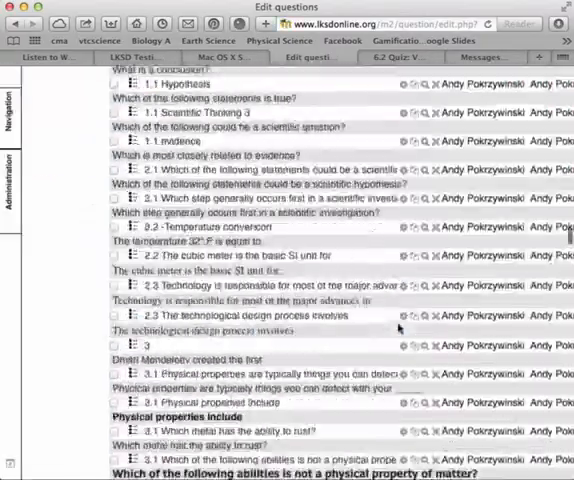
scroll(down, 3)
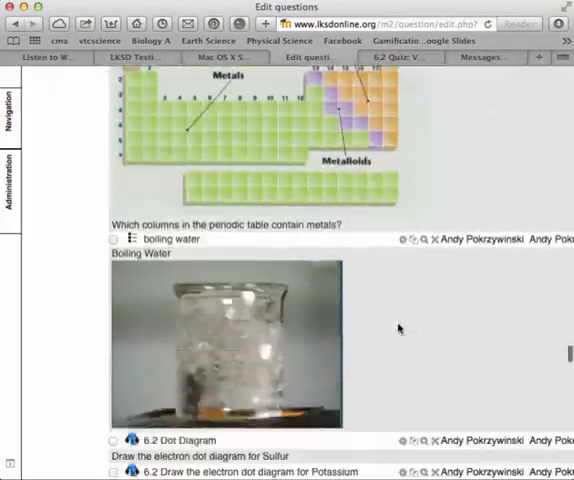
scroll(down, 3)
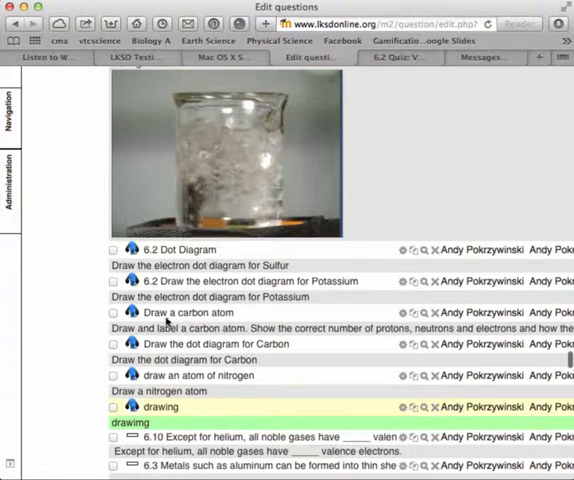
mouse_move(422, 318)
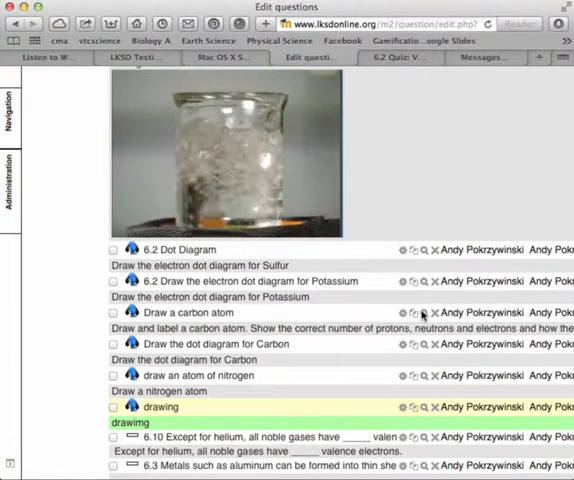
click(424, 312)
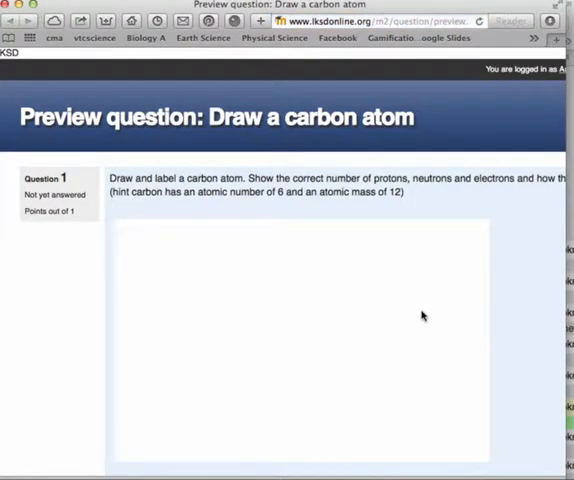